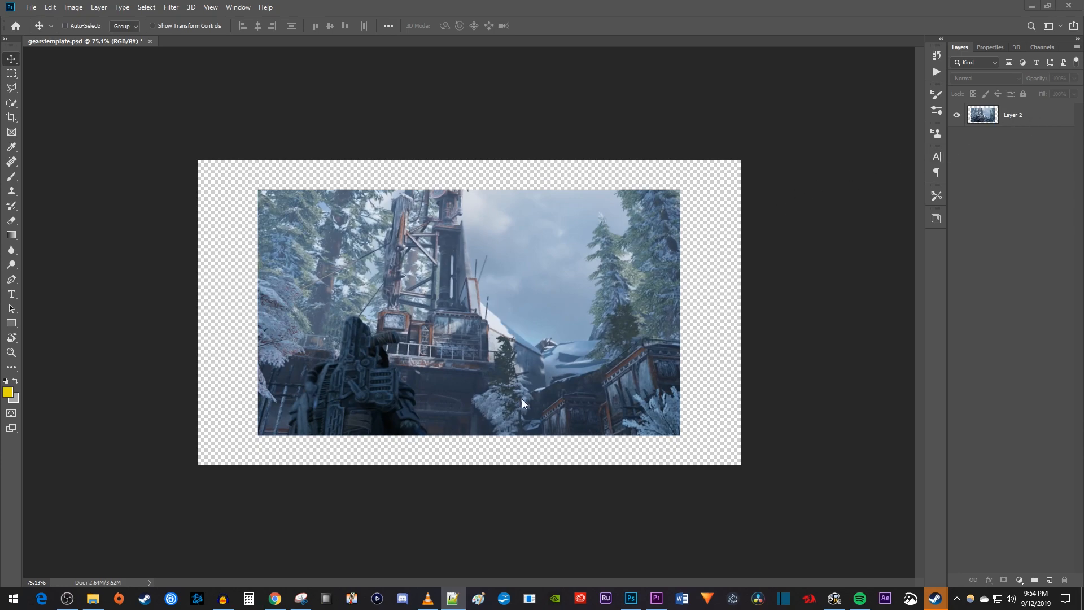
{"action": "mouse_move", "coordinate": [818, 240]}
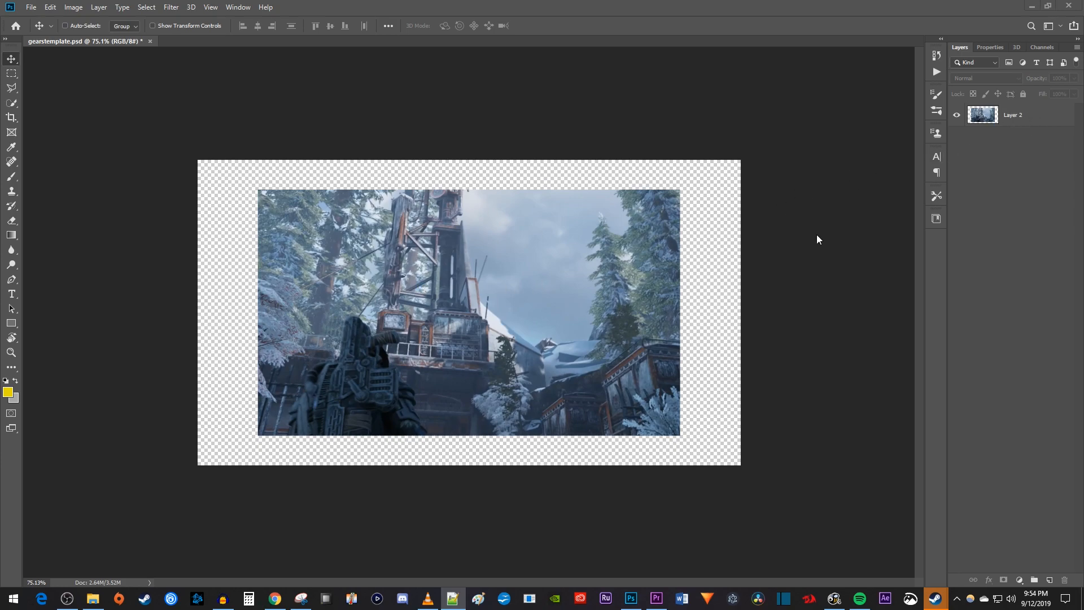
Select Layer 2, the snowy game screenshot, and enter Free Transform on it.
{"action": "left_click", "coordinate": [1012, 115]}
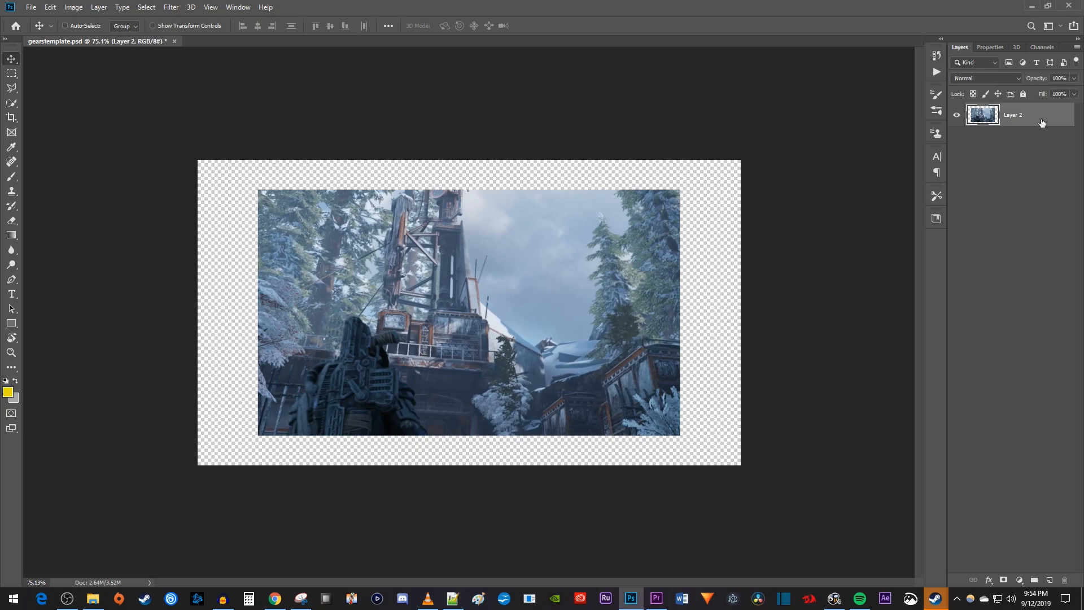
{"action": "key", "text": "ctrl+t"}
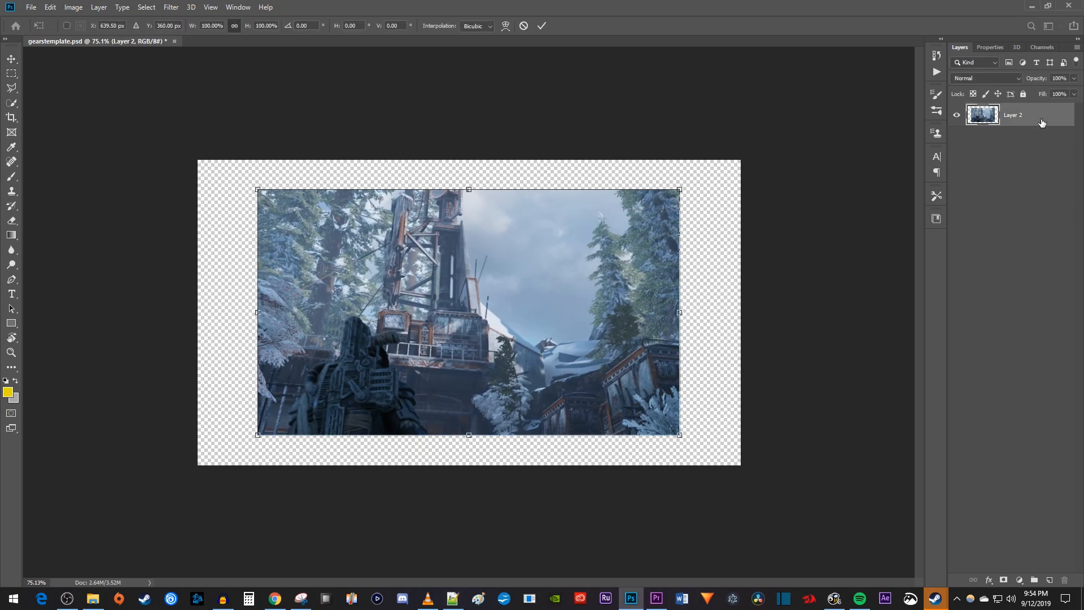